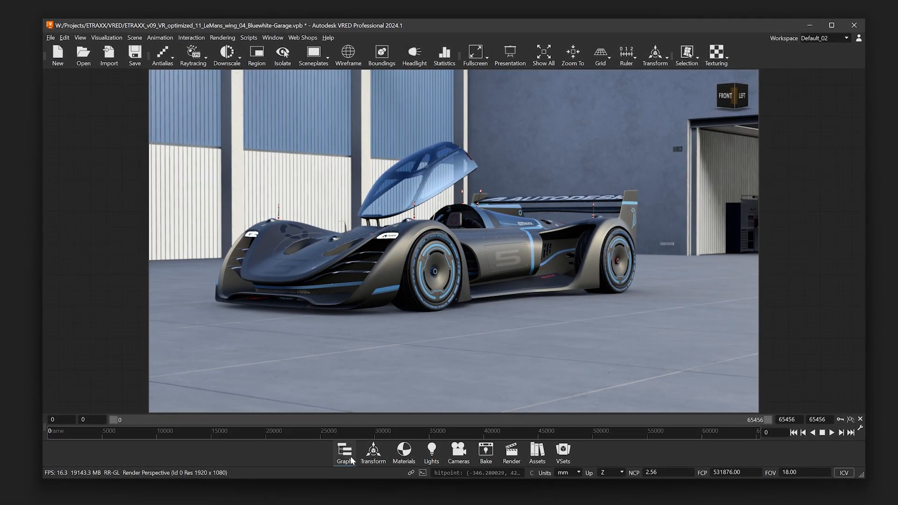
# Step: Queue SM_2016_Architecture_A.ifc for import and review its tessellation and advanced options
pyautogui.click(344, 451)
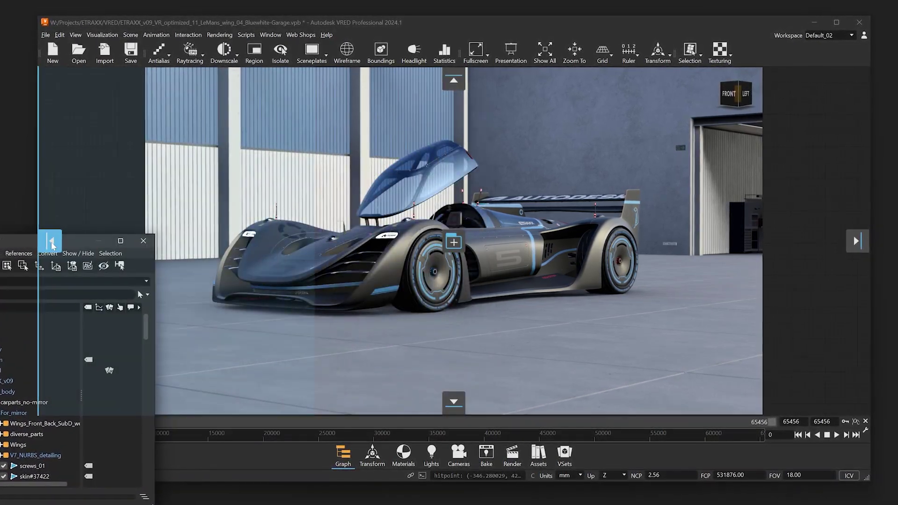
pyautogui.click(403, 455)
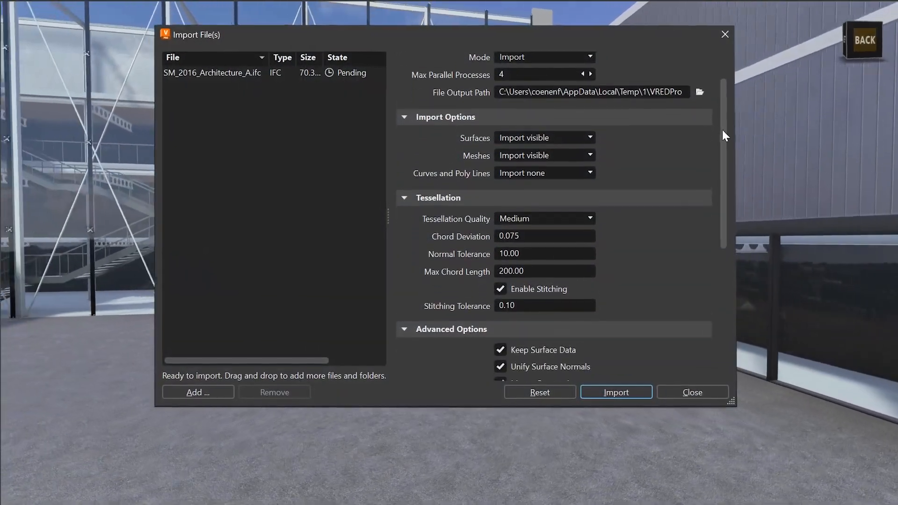
pyautogui.scroll(-3)
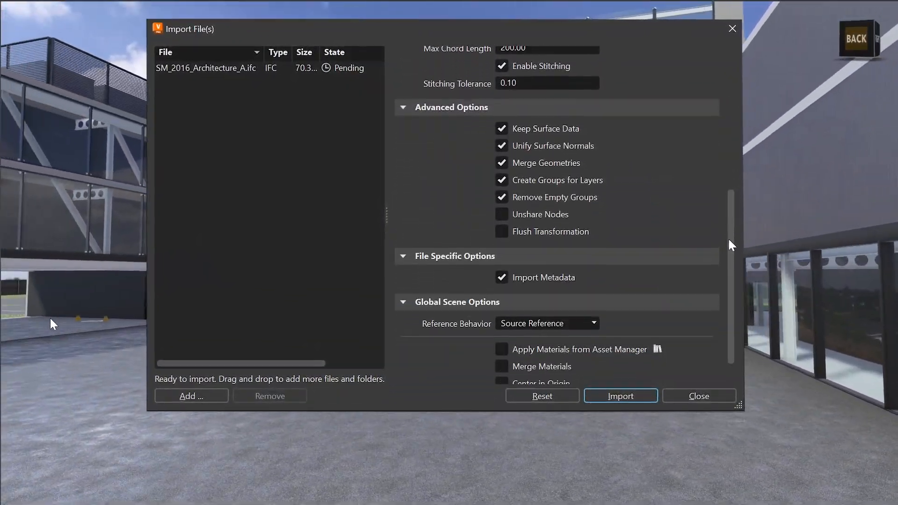
pyautogui.click(621, 396)
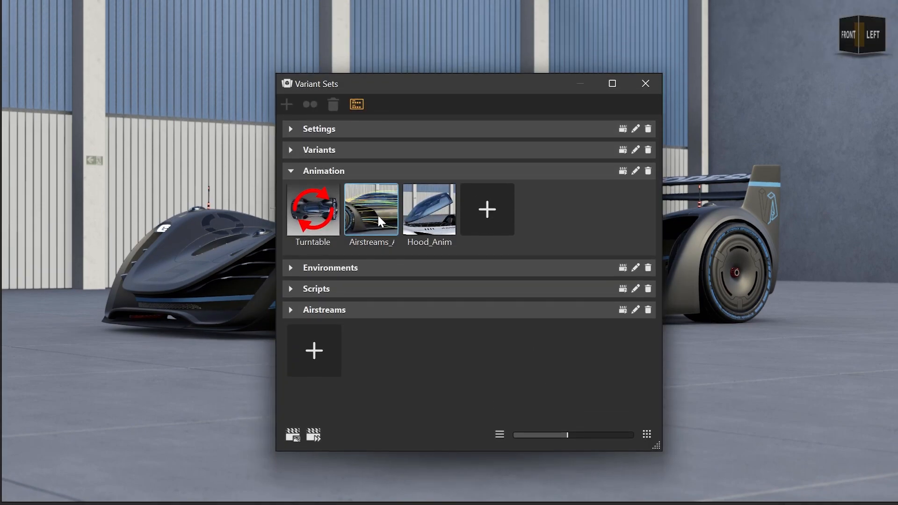
# Step: Edit the Airstreams thumbnail image, painting a red arrow line over the hood
pyautogui.rightClick(379, 219)
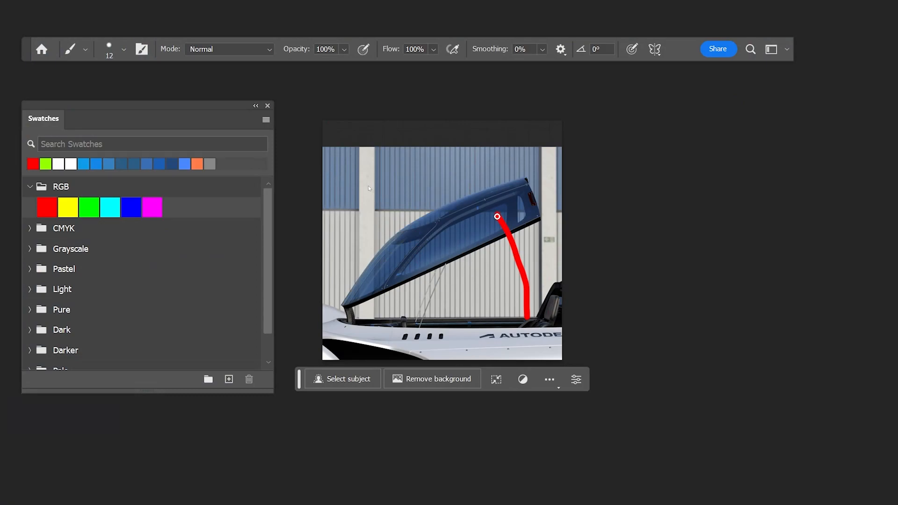
pyautogui.moveTo(497, 216); pyautogui.dragTo(537, 295)
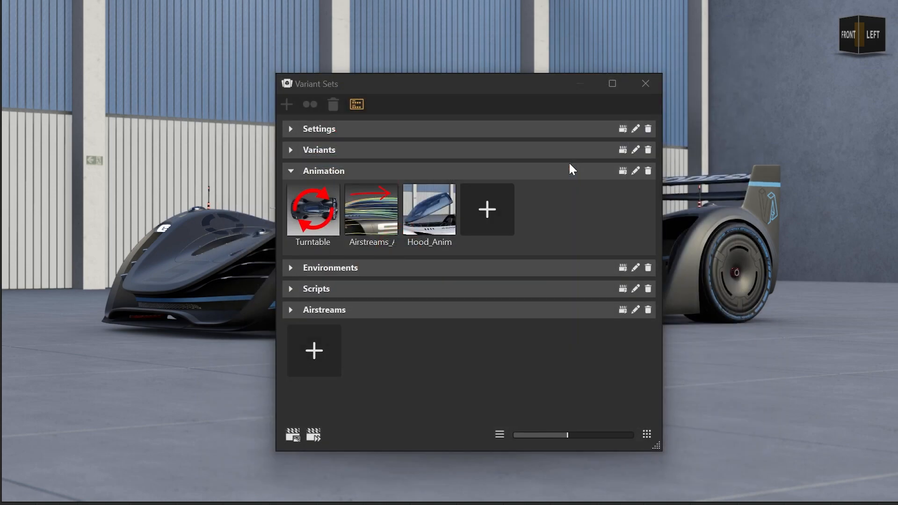
# Step: Expand the Variants group and give Hood_Anim the arrow-annotated thumbnail
pyautogui.click(290, 289)
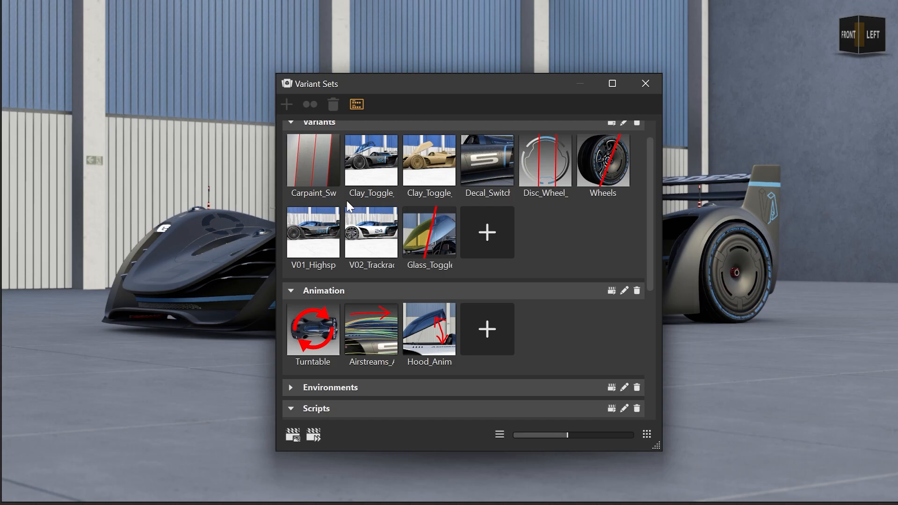
pyautogui.click(69, 10)
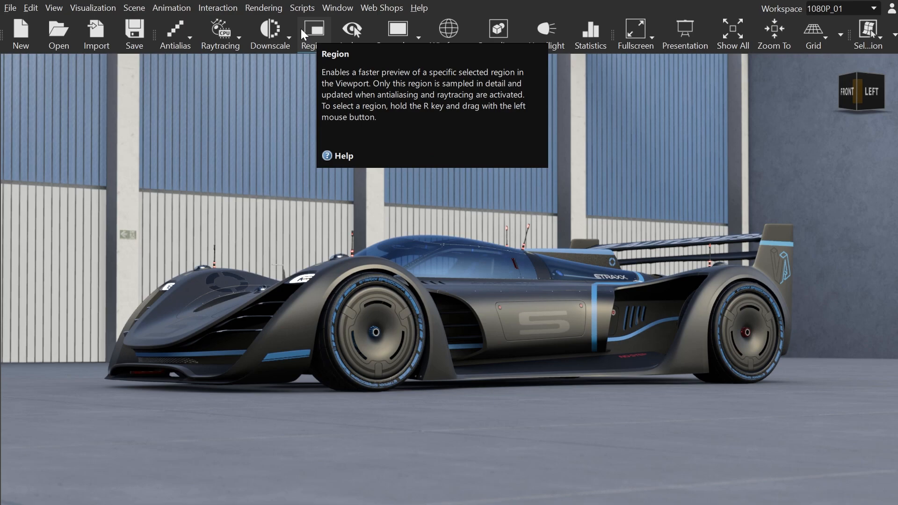
pyautogui.moveTo(398, 29)
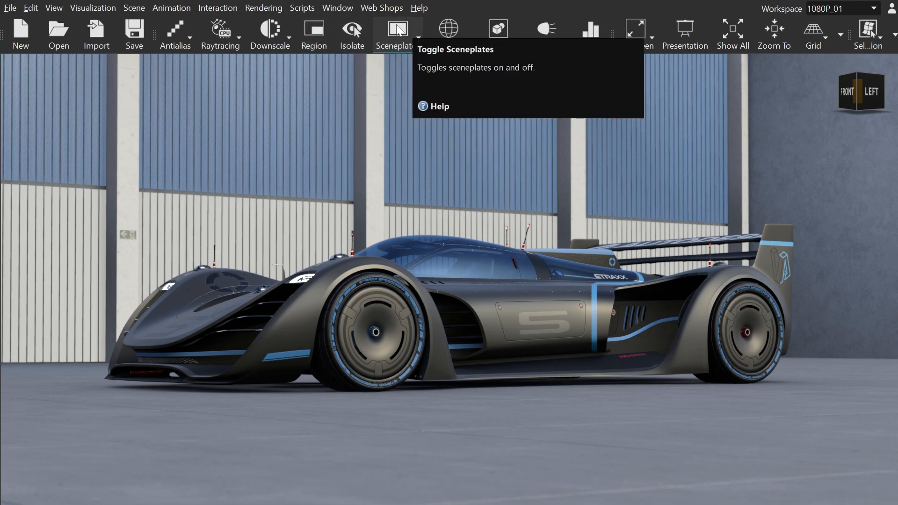
pyautogui.moveTo(540, 34)
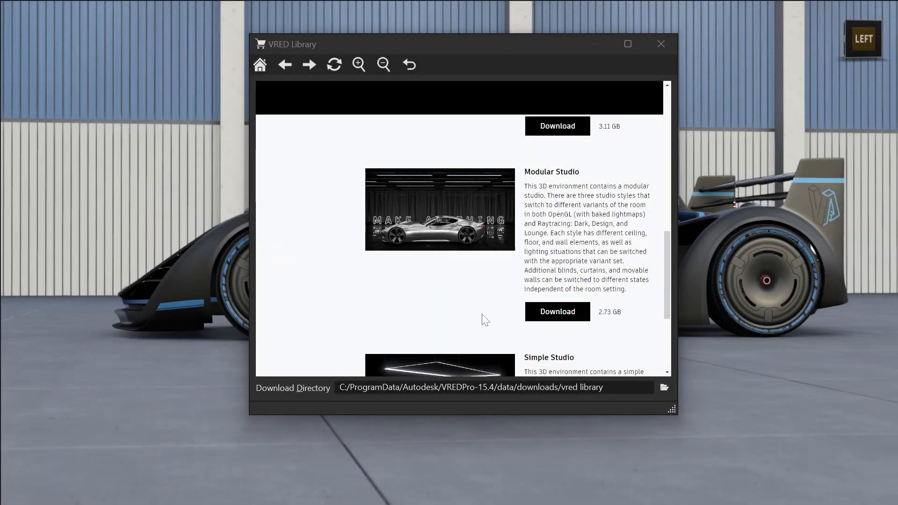
# Step: Download the City - Berlin environment from the VRED Library list
pyautogui.scroll(-3)
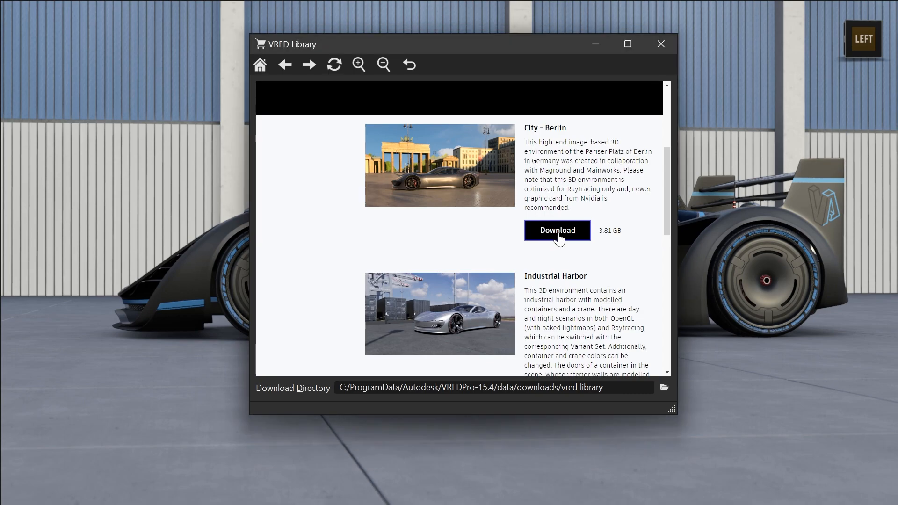
pyautogui.click(557, 230)
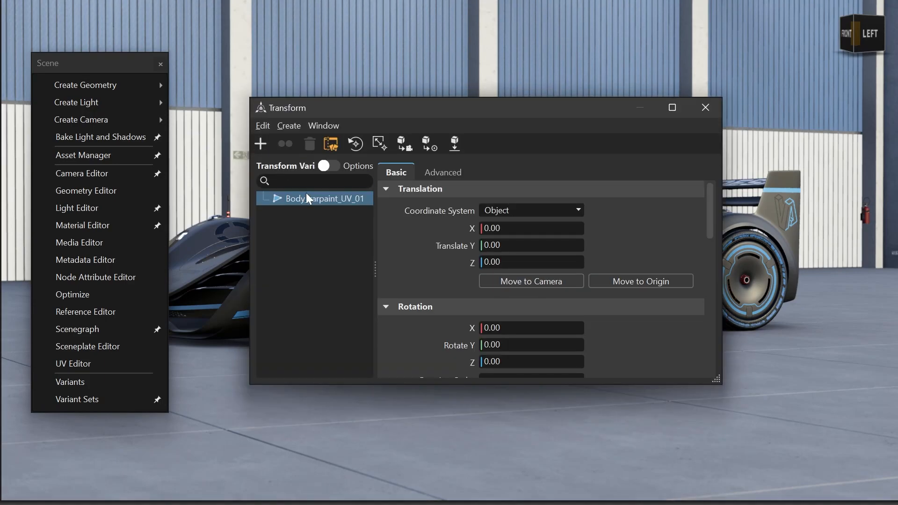
# Step: Check Transform Variants for Body_carpaint_UV_01, then bring up the Media and Sceneplate editors
pyautogui.rightClick(314, 198)
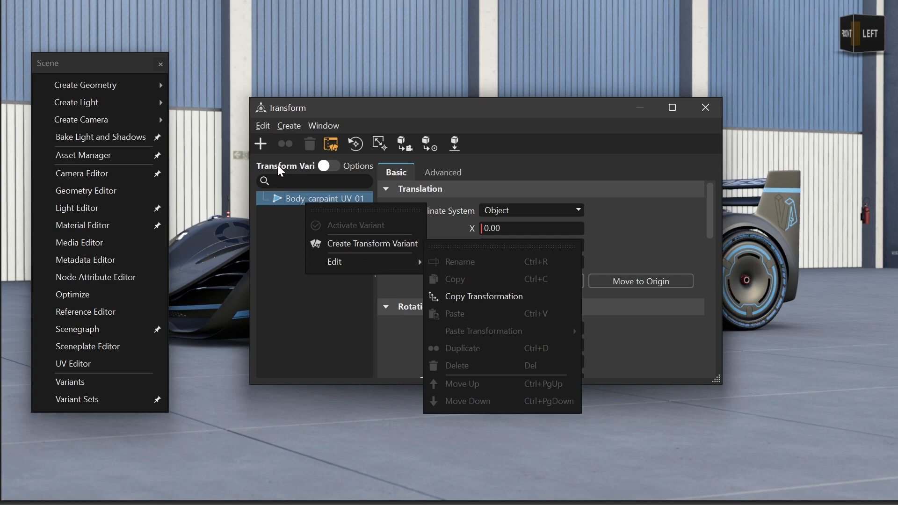
pyautogui.click(324, 125)
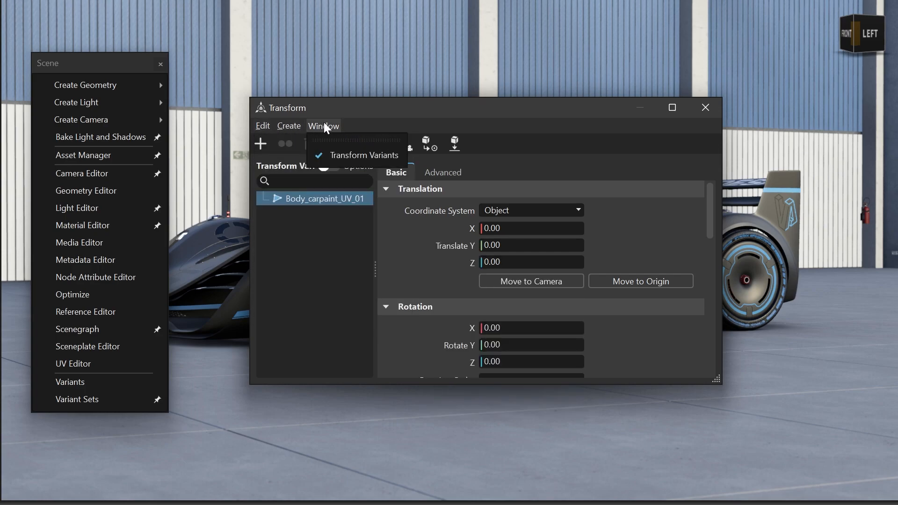
pyautogui.click(78, 243)
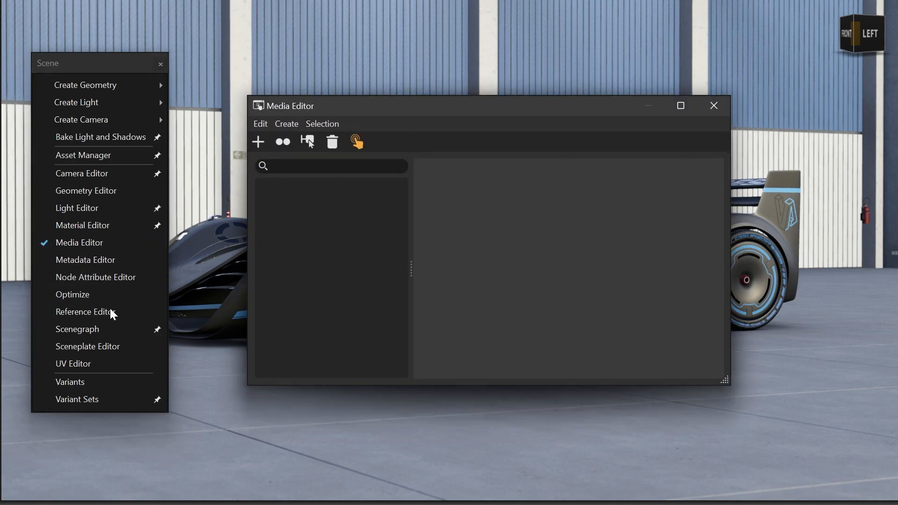
pyautogui.click(88, 346)
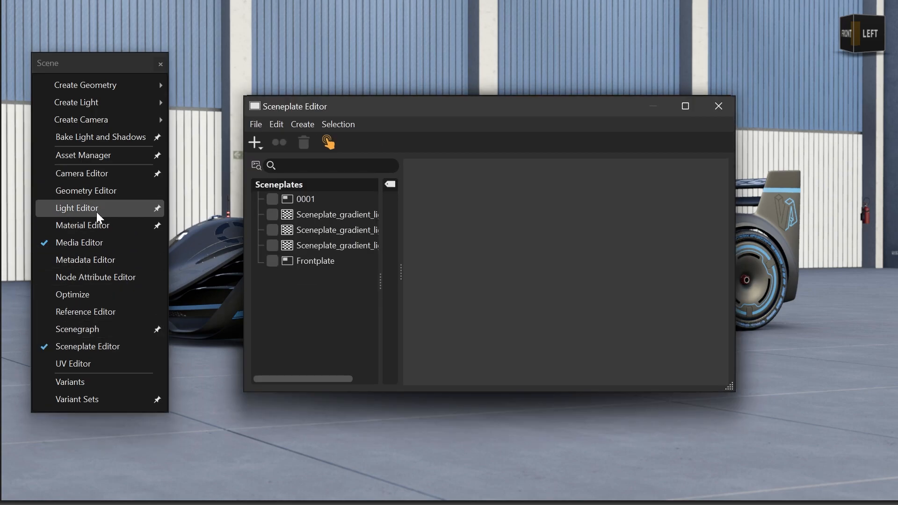
pyautogui.click(77, 208)
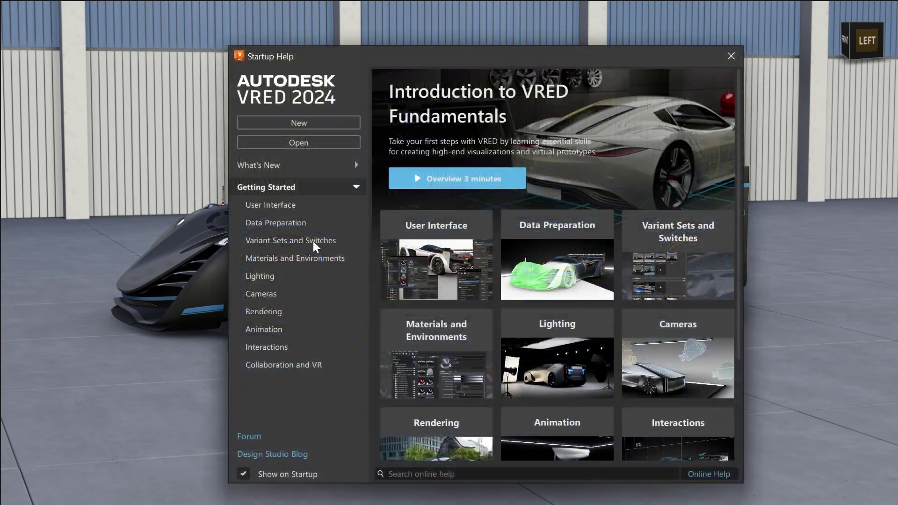
pyautogui.moveTo(356, 168)
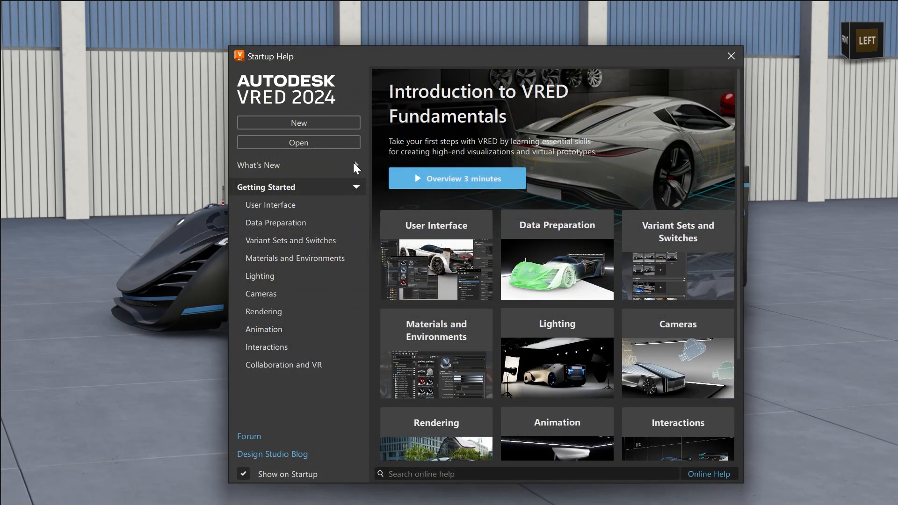
# Step: Show the What's New overview topics in the Startup Help window
pyautogui.click(259, 165)
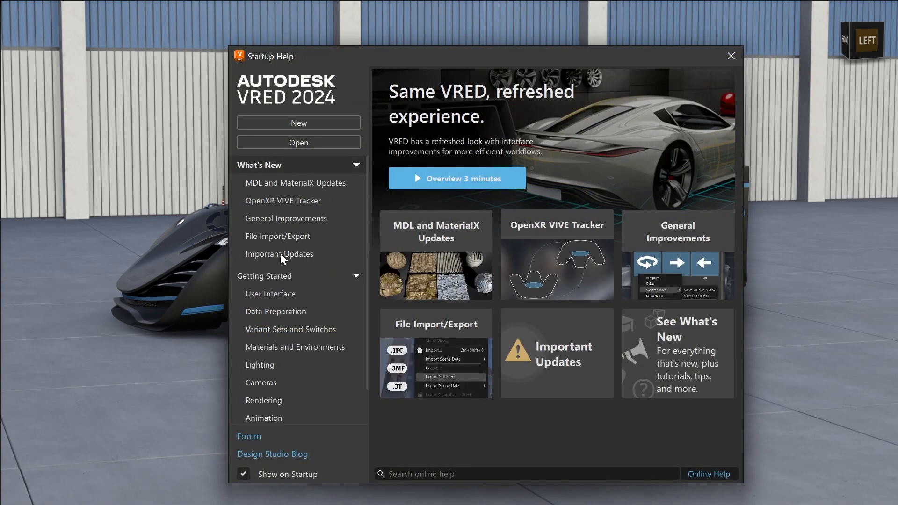
pyautogui.click(279, 254)
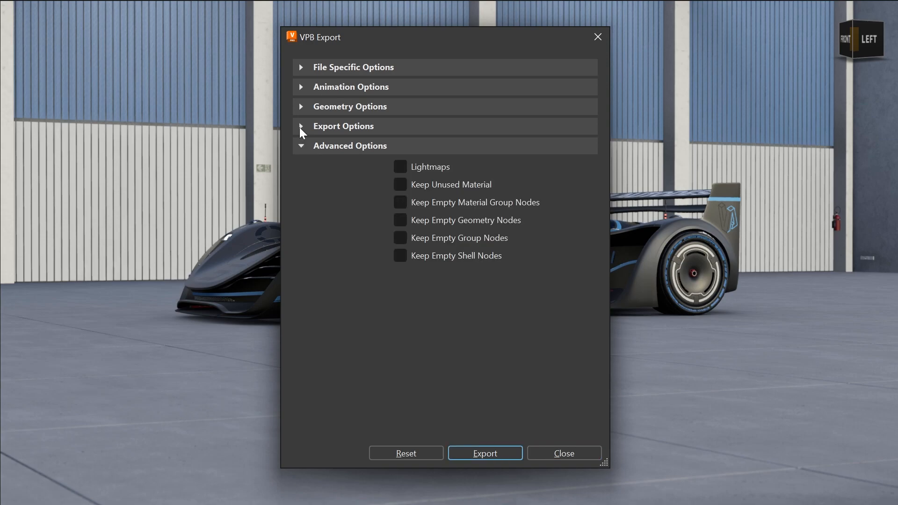
# Step: Expand the VPB export option groups and set Surfaces to As Mesh
pyautogui.click(301, 106)
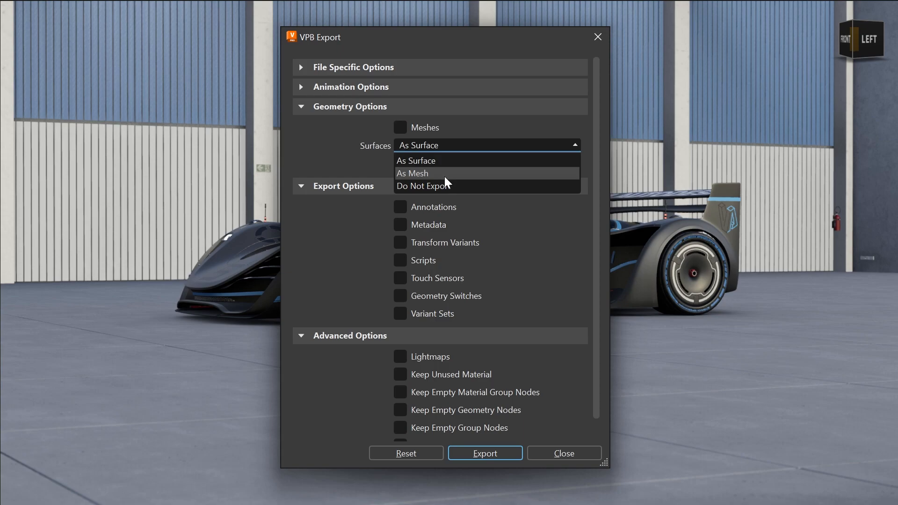
pyautogui.click(411, 173)
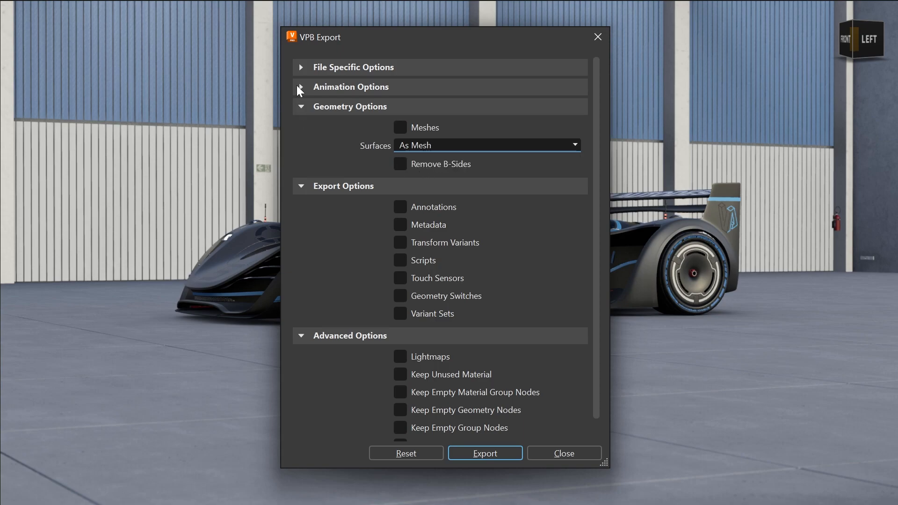
pyautogui.click(301, 67)
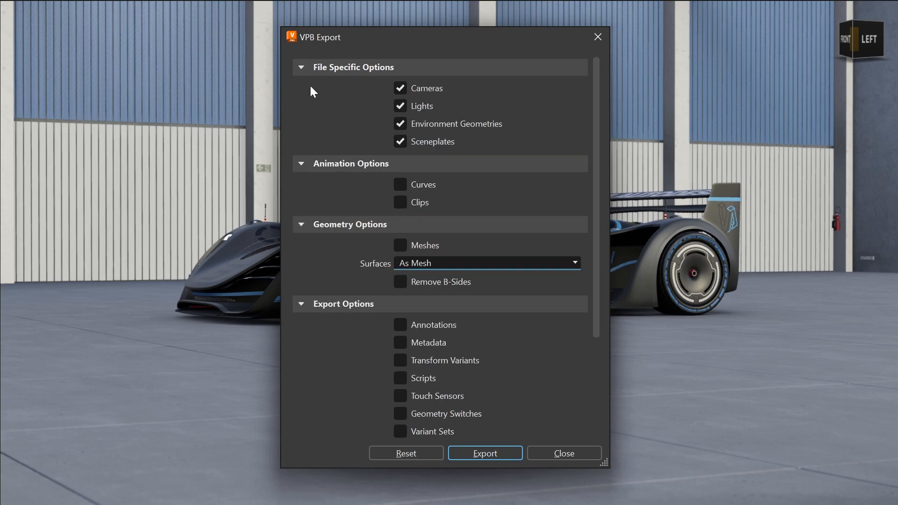
pyautogui.scroll(-3)
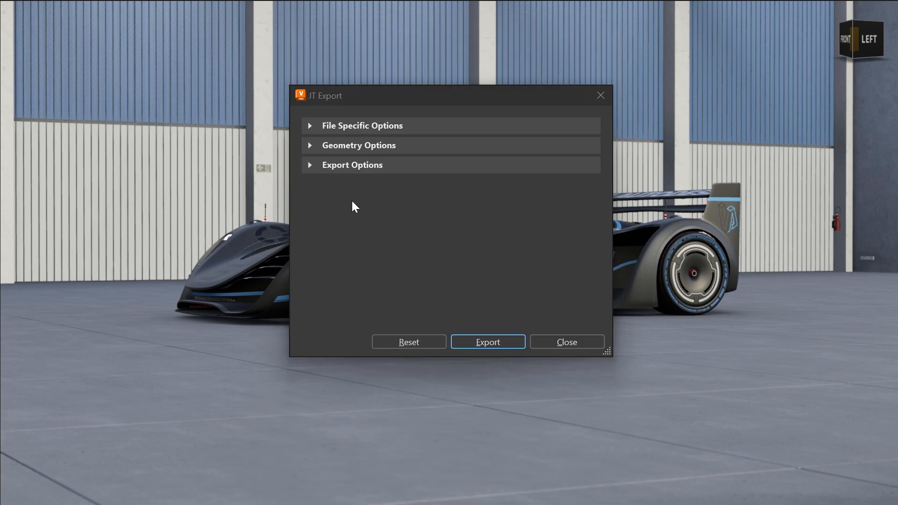
# Step: Expand the JT, FBX animation and 3MF file-specific export option groups
pyautogui.click(310, 126)
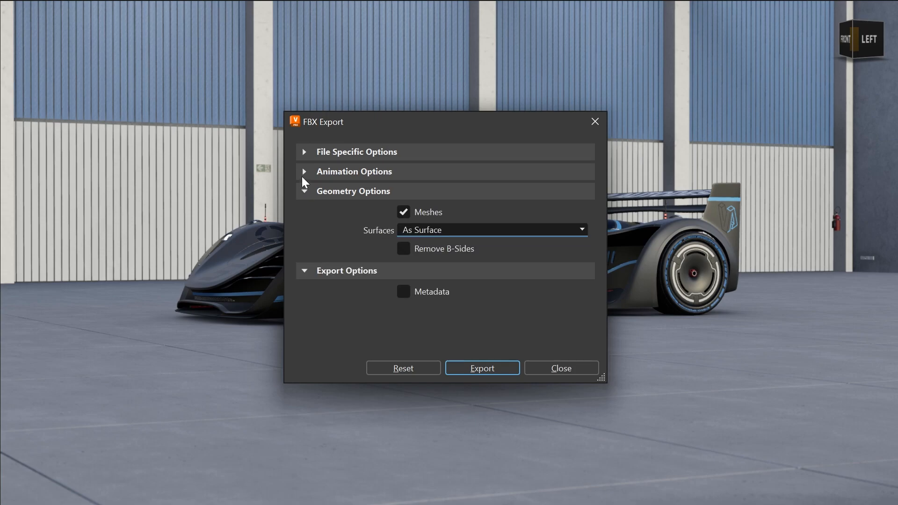
pyautogui.click(305, 152)
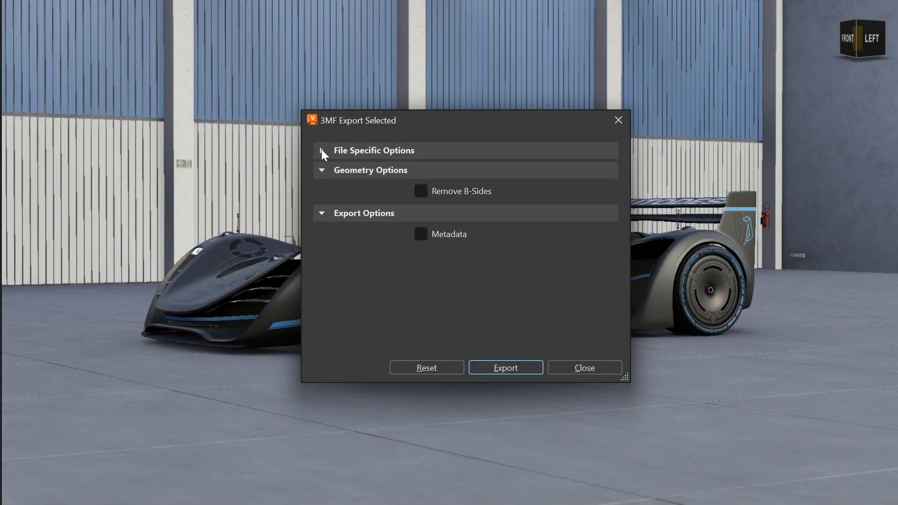
pyautogui.click(322, 151)
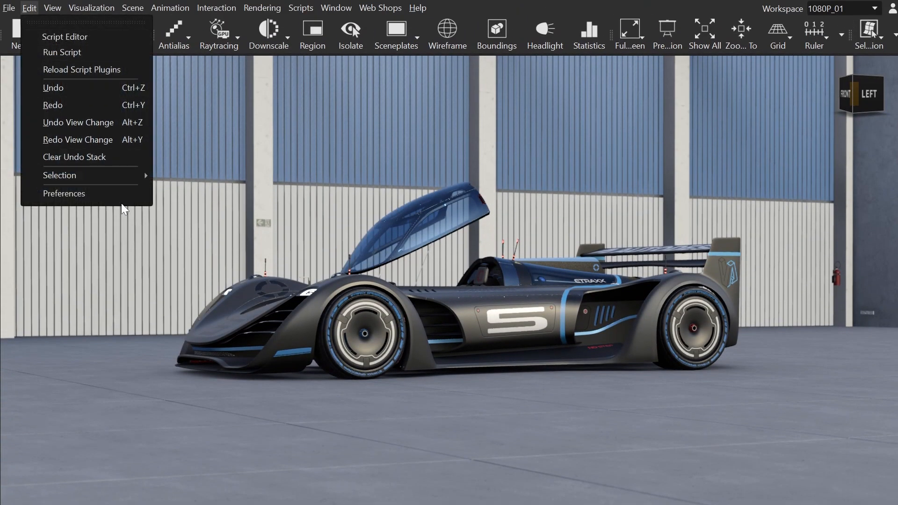
# Step: Show the FileIO module's per-format import settings in Preferences
pyautogui.click(64, 193)
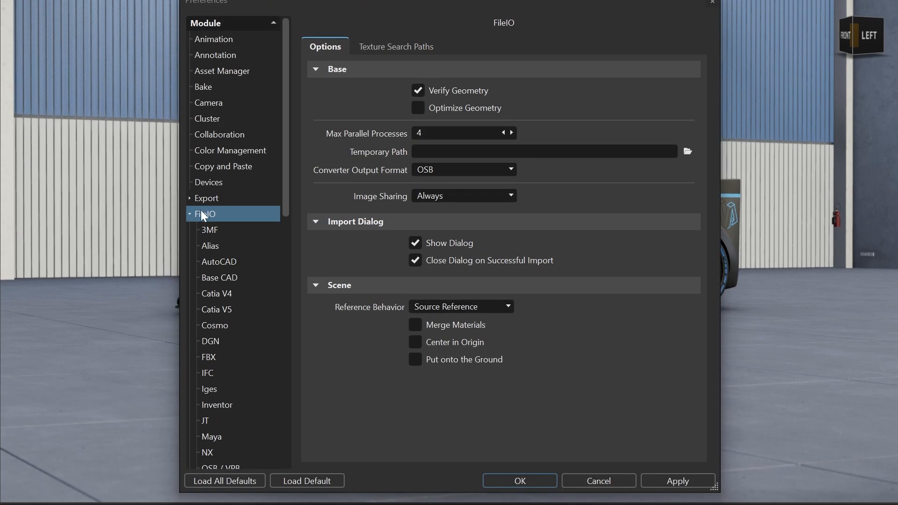
pyautogui.click(209, 230)
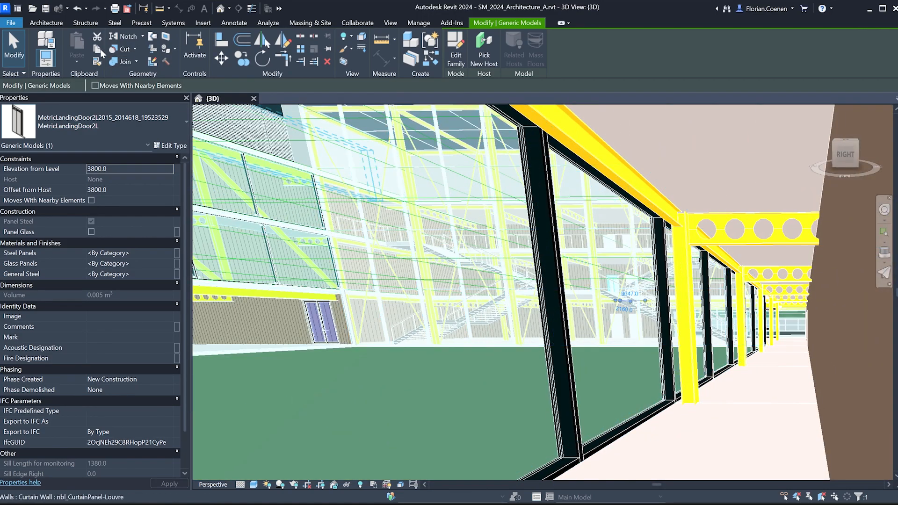
# Step: Show Revit's File export formats for the architecture model
pyautogui.click(13, 22)
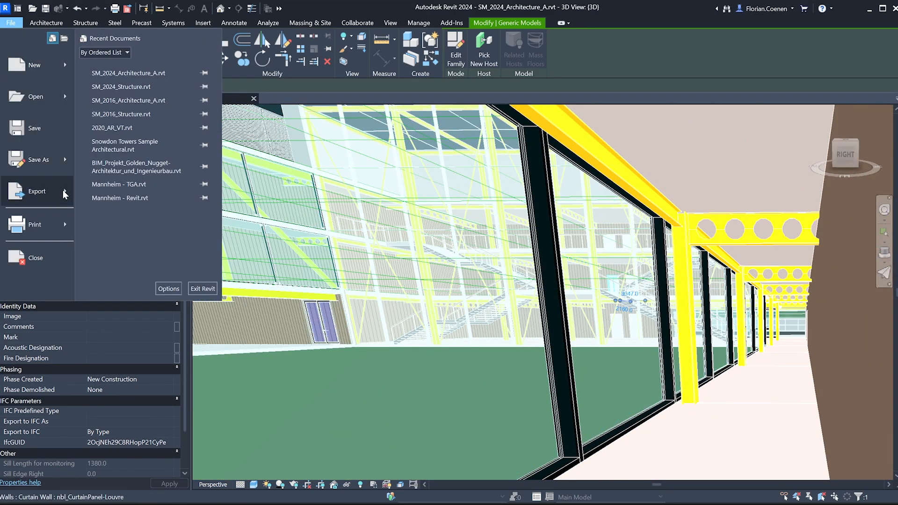
pyautogui.click(36, 190)
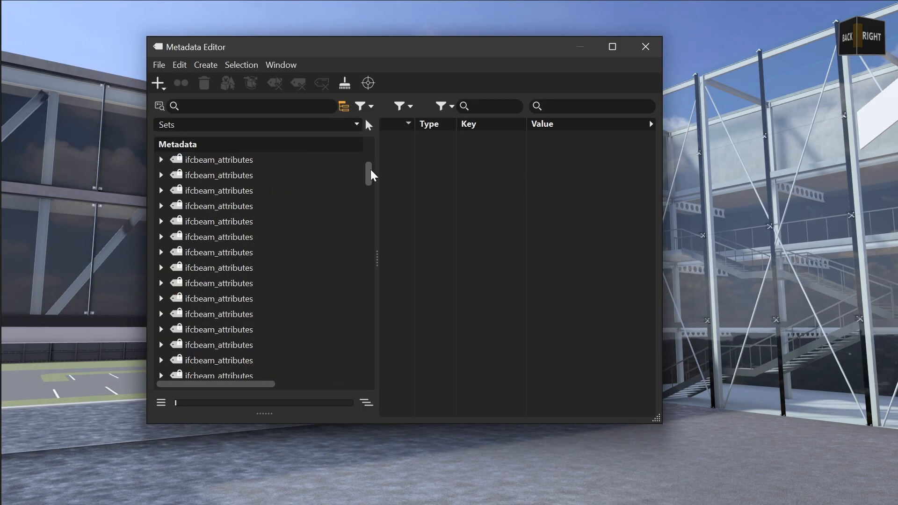
# Step: Scroll through the ifcbeam_attributes metadata sets of the imported IFC building
pyautogui.moveTo(369, 175); pyautogui.dragTo(369, 309)
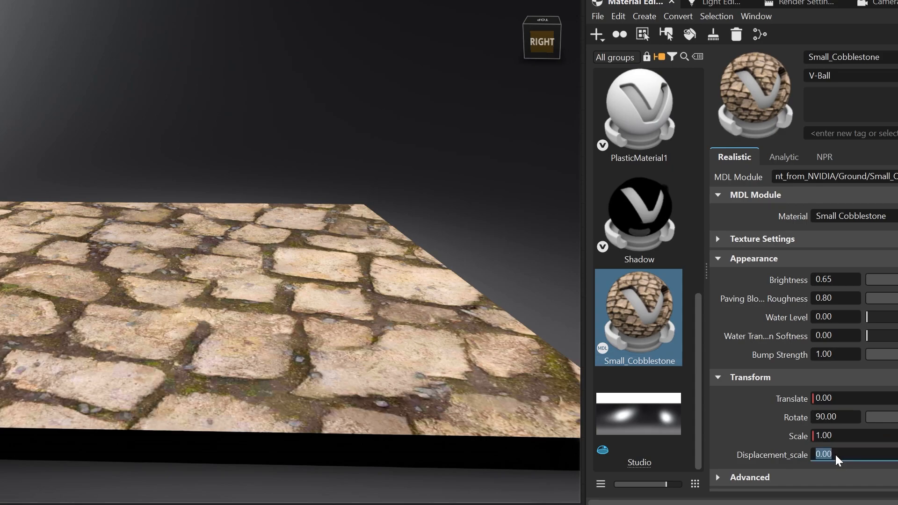
# Step: Set the Small_Cobblestone material's Displacement_scale to 25.00
pyautogui.write('25.00')
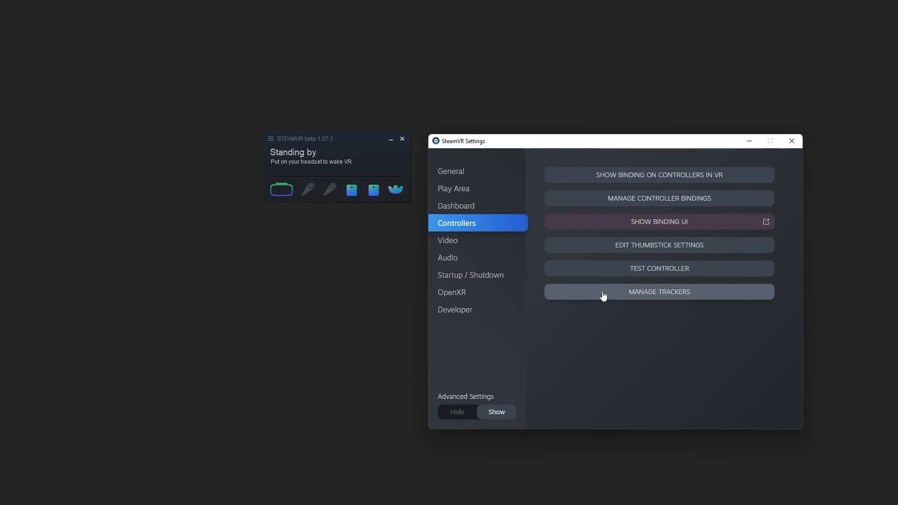
# Step: Manage the Vive tracker and list its Tracker Role body-part choices
pyautogui.click(658, 292)
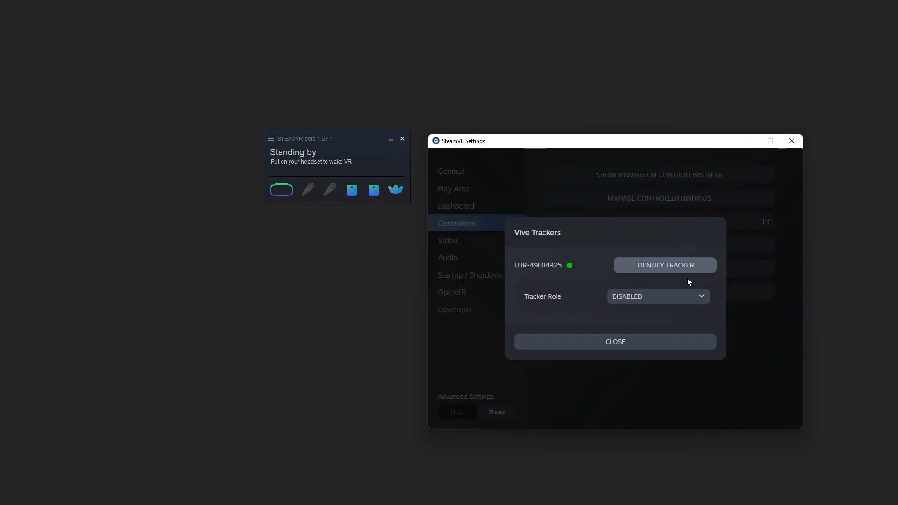
pyautogui.click(659, 296)
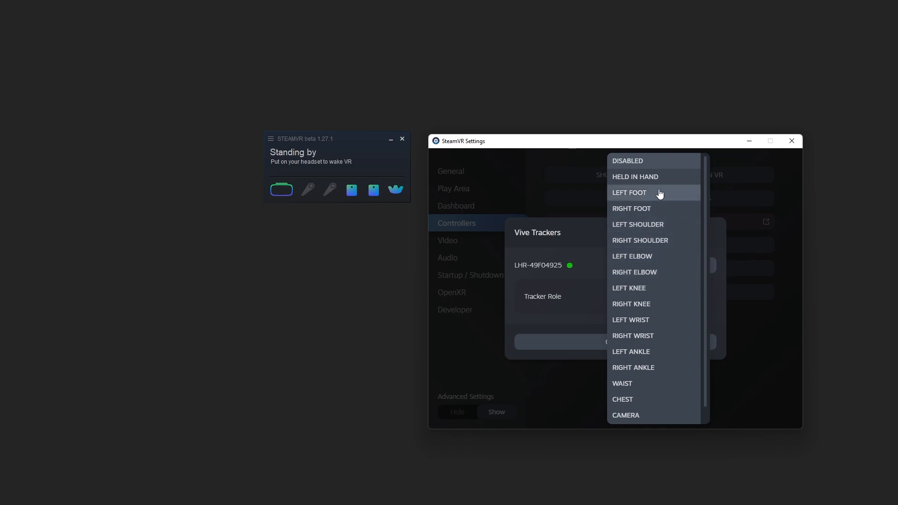